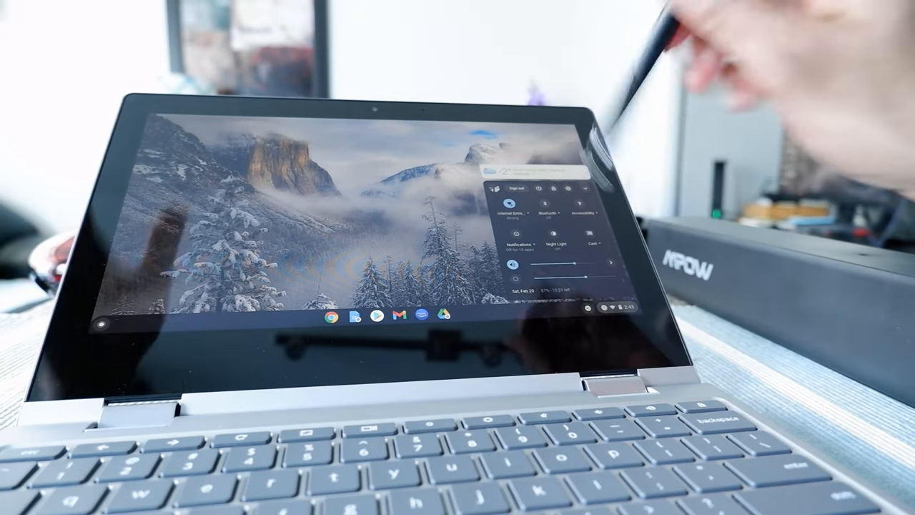
- Select SoundHot B4 from the available Bluetooth devices to pair it
{"action": "left_click", "coordinate": [547, 213]}
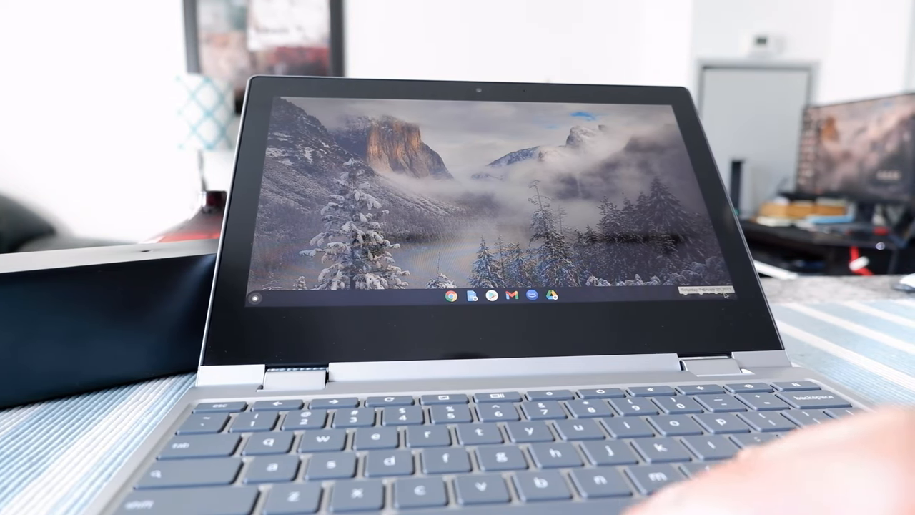
- Reach the Bluetooth settings page and show the three-dot actions for SoundHot B4
{"action": "left_click", "coordinate": [694, 296]}
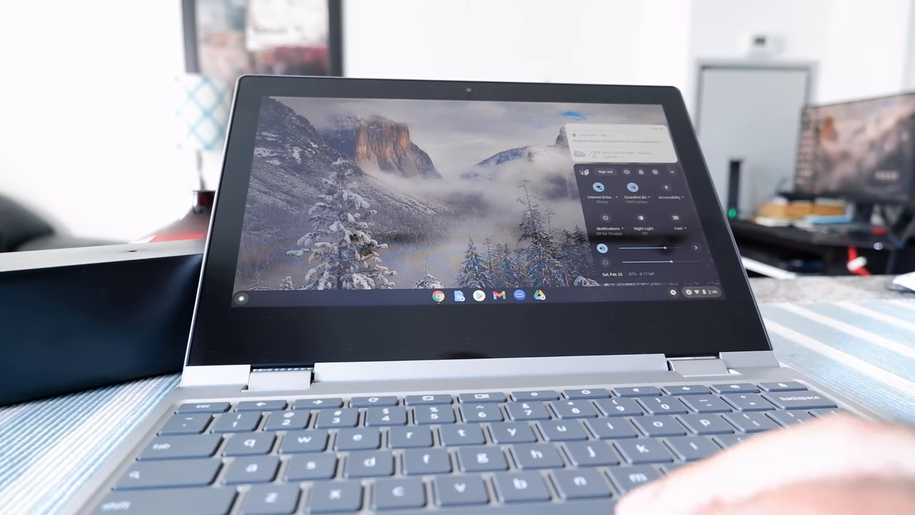
{"action": "left_click", "coordinate": [628, 197]}
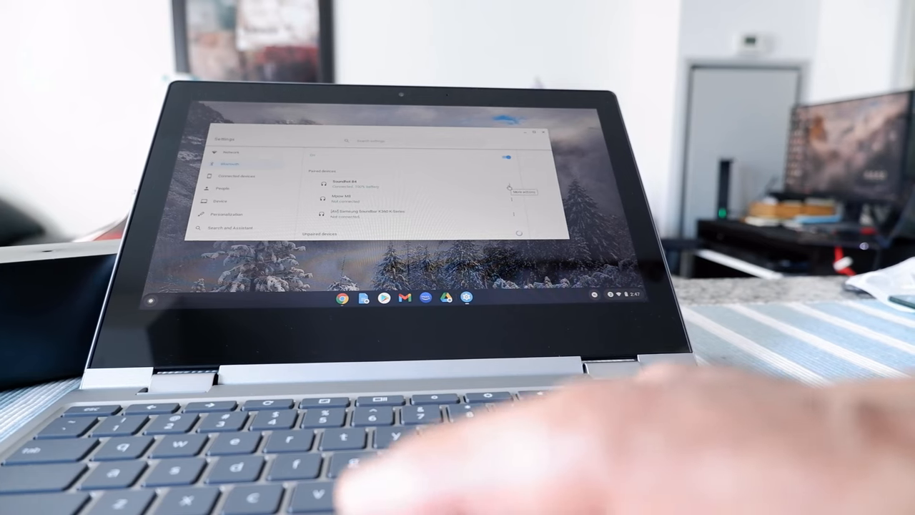
{"action": "left_click", "coordinate": [509, 184]}
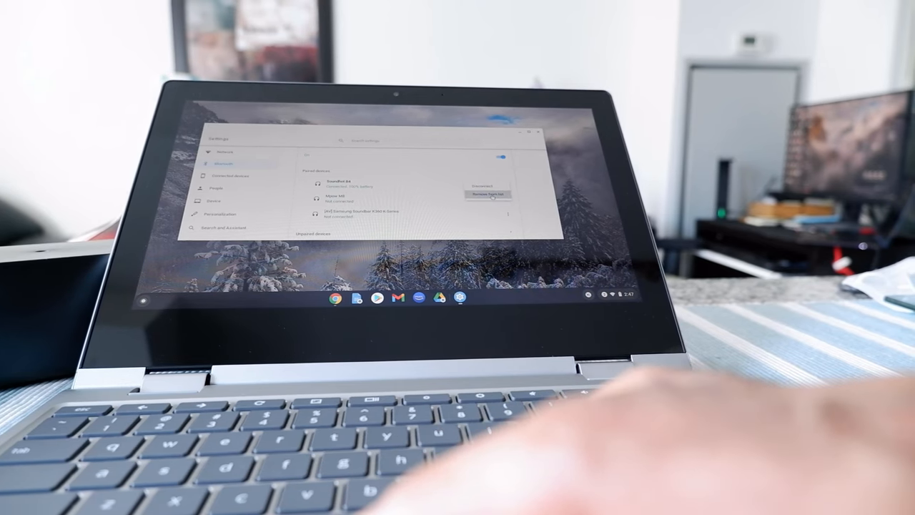